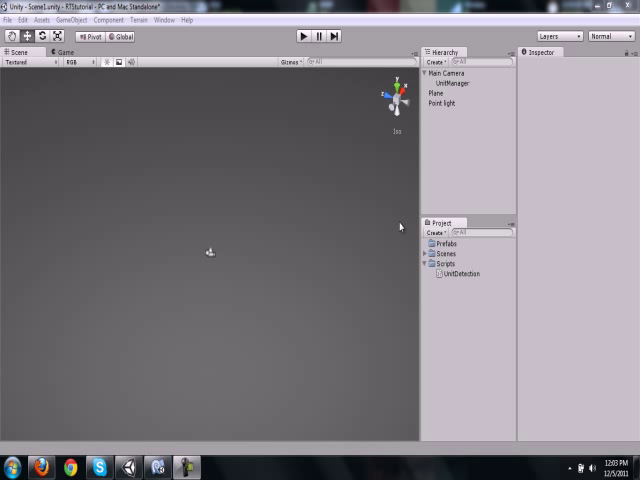
Remove the missing script component from the UnitManager scene object
{"action": "left_click", "coordinate": [448, 82]}
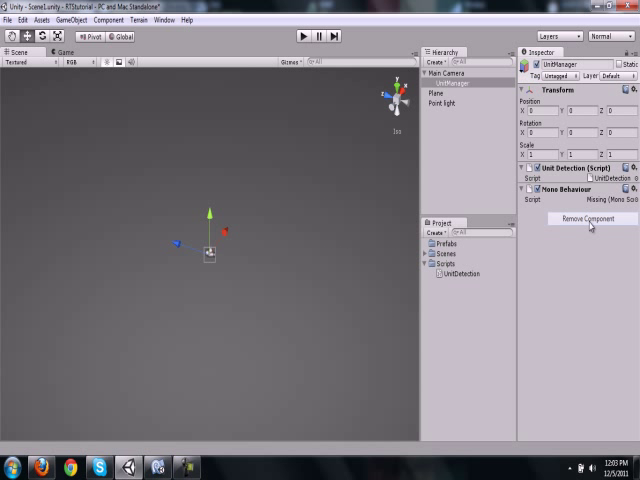
{"action": "left_click", "coordinate": [588, 220]}
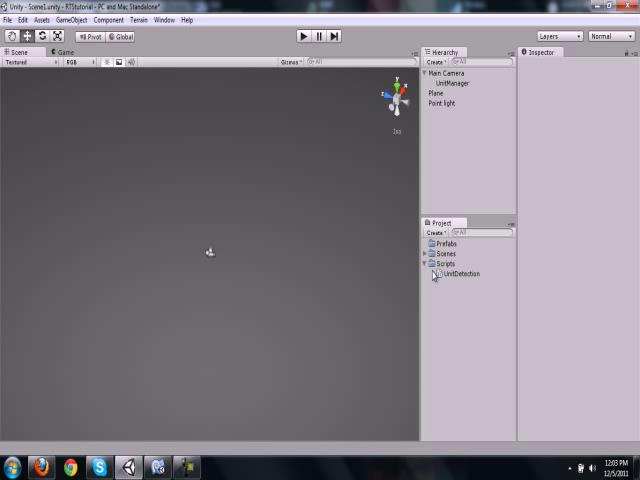
{"action": "mouse_move", "coordinate": [508, 372]}
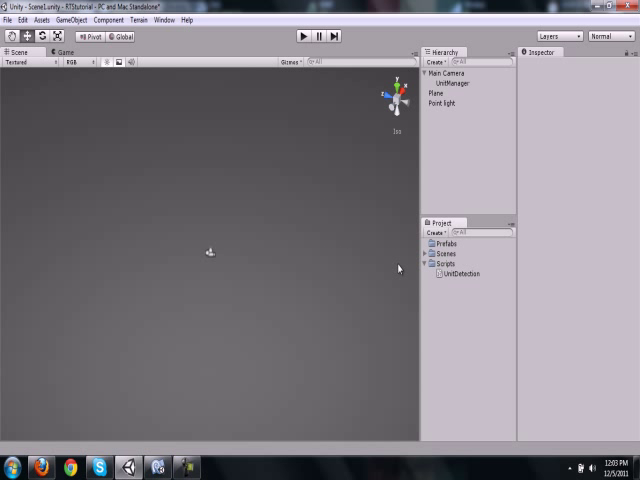
{"action": "mouse_move", "coordinate": [362, 224]}
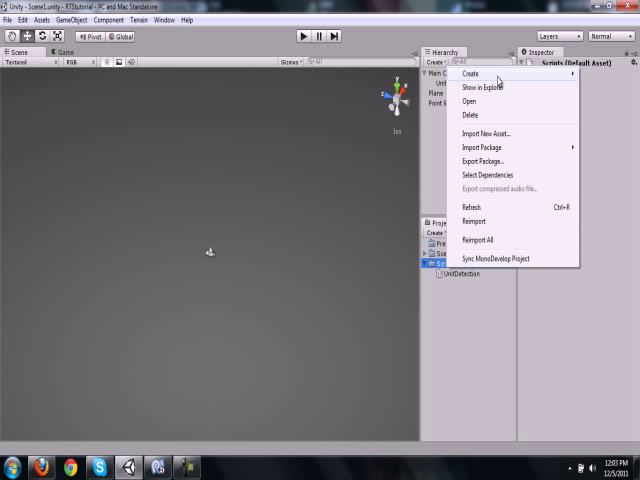
Create a new JavaScript asset in the project named UnitManager
{"action": "left_click", "coordinate": [472, 74]}
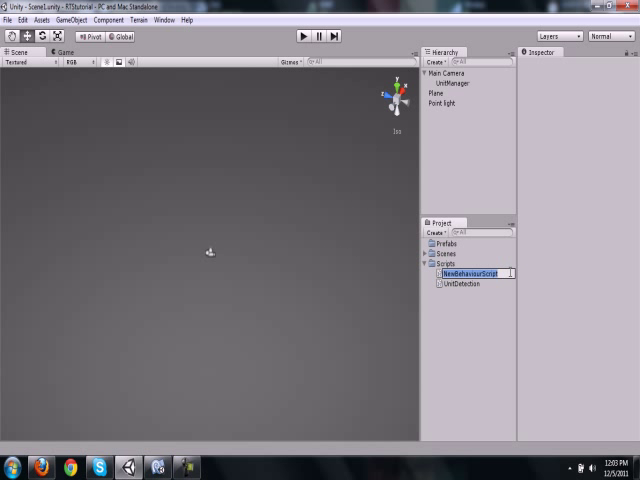
{"action": "type", "text": "UnitManager"}
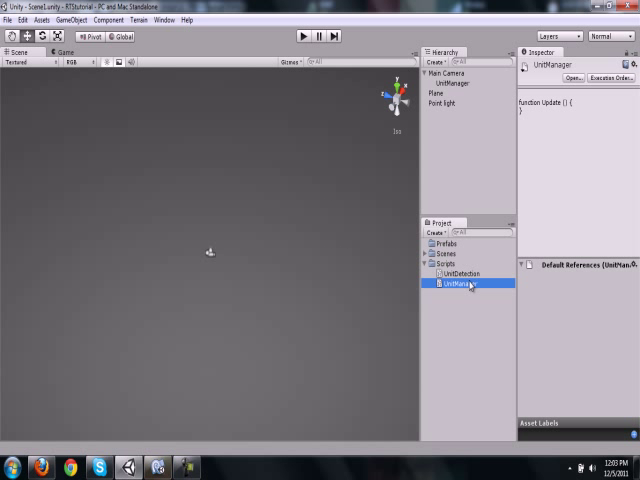
Replace the script's default contents with a public class Unit { } declaration
{"action": "double_click", "coordinate": [468, 288]}
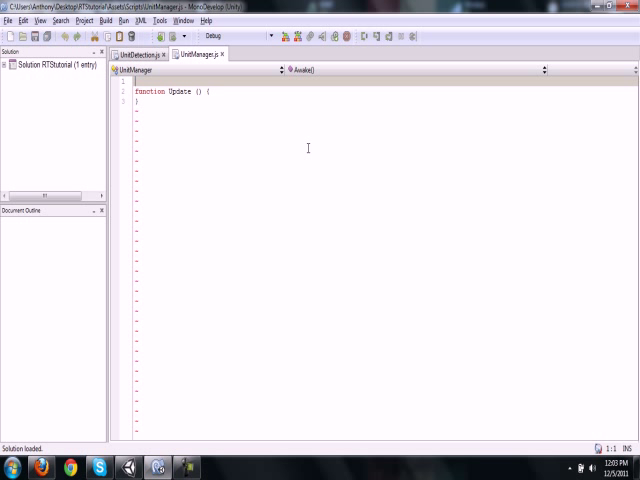
{"action": "mouse_move", "coordinate": [234, 182]}
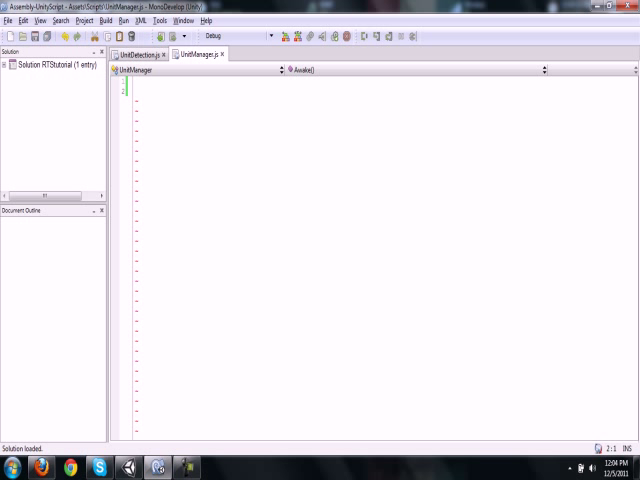
{"action": "left_click", "coordinate": [134, 90]}
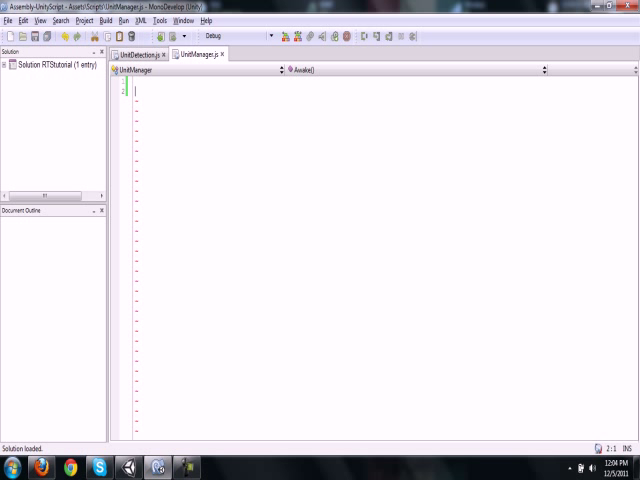
{"action": "type", "text": "class"}
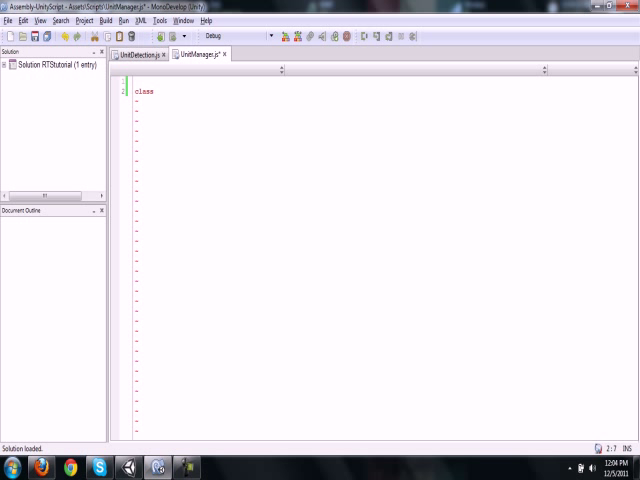
{"action": "type", "text": "Unit"}
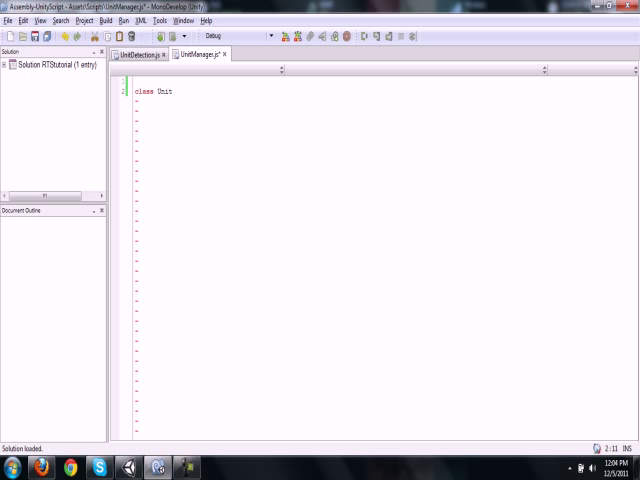
{"action": "type", "text": "{"}
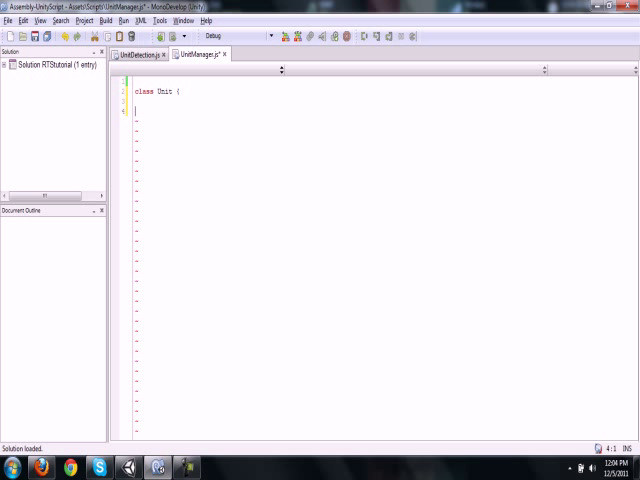
Add empty Create() and Destroy(ID : int) functions inside the Unit class
{"action": "type", "text": "function Create"}
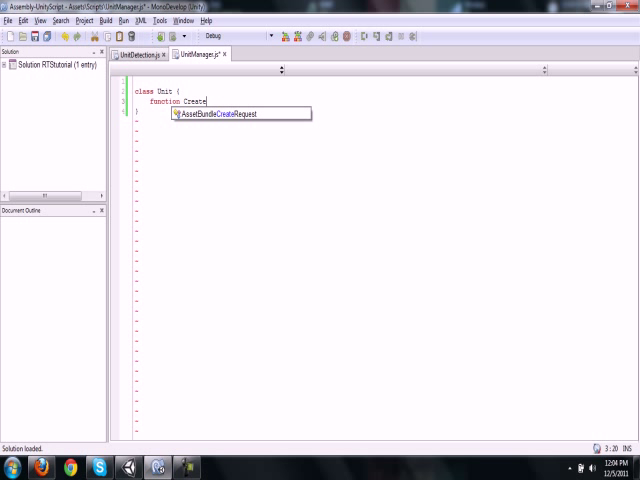
{"action": "type", "text": "(){"}
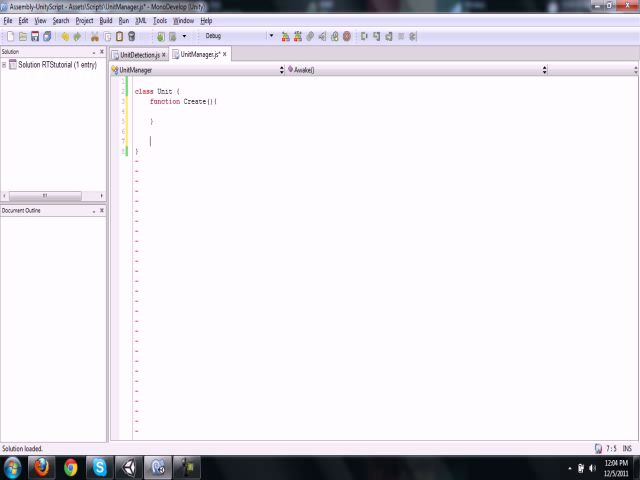
{"action": "type", "text": "function Destroy("}
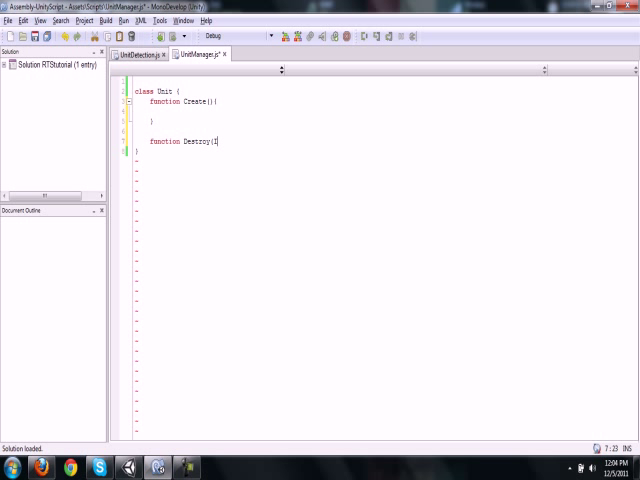
{"action": "type", "text": "ID : int){"}
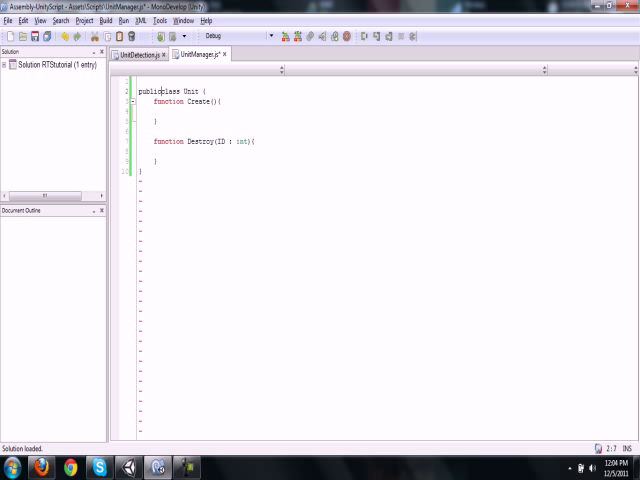
Check the UnitManager.js preview in Unity and reopen it in MonoDevelop
{"action": "left_click_drag", "start_coordinate": [156, 88], "coordinate": [216, 100]}
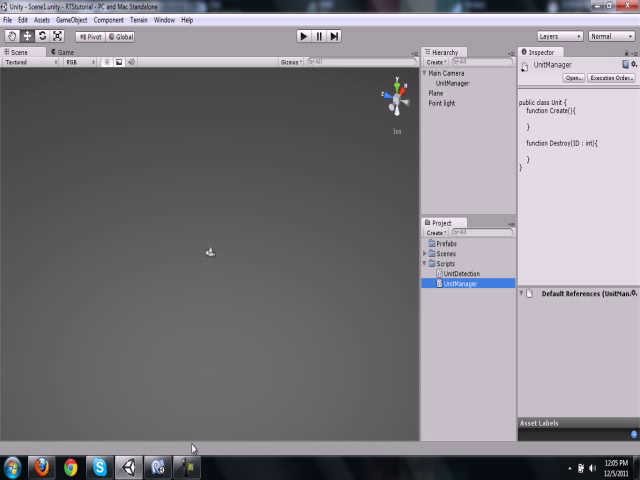
{"action": "double_click", "coordinate": [460, 284]}
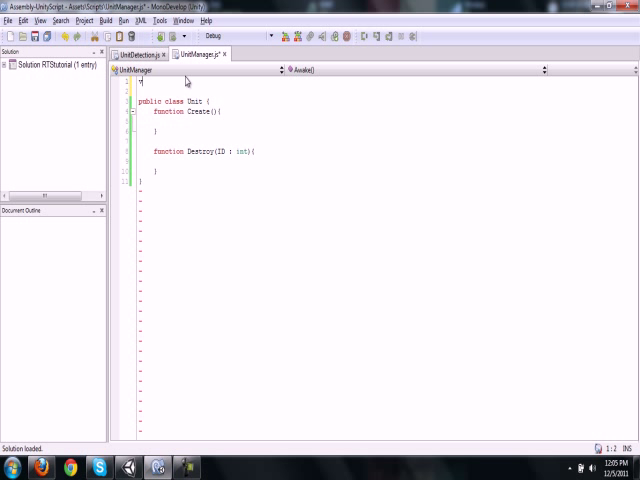
Draft a Units variable declaration at the top of the script, then remove it
{"action": "type", "text": "var UNity"}
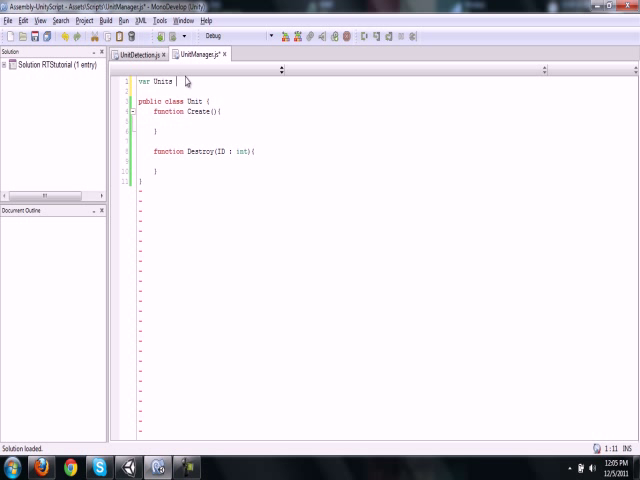
{"action": "type", "text": ":"}
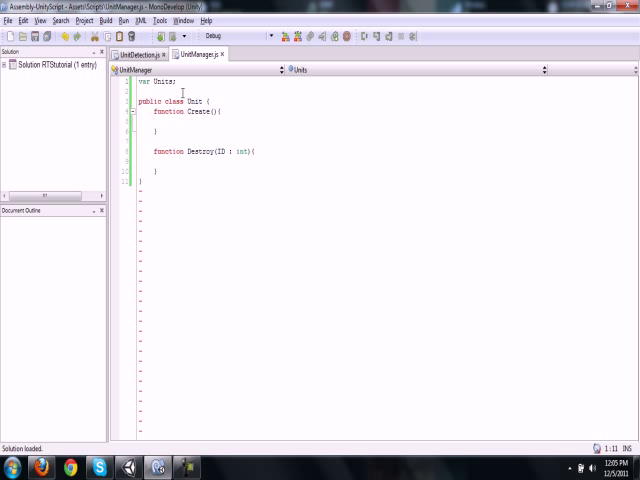
{"action": "type", "text": "function Start(){"}
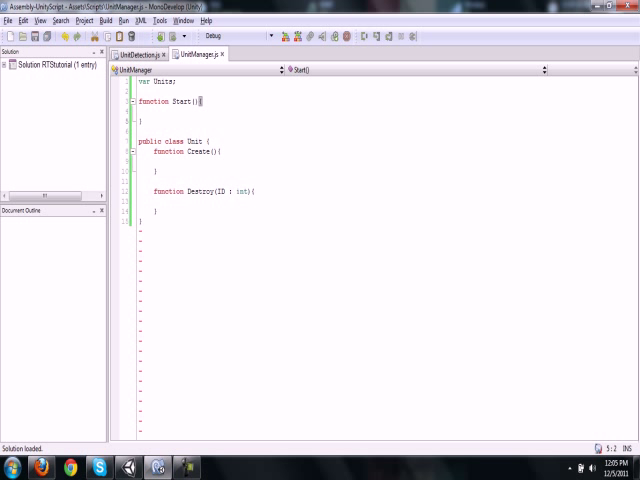
{"action": "type", "text": "Units"}
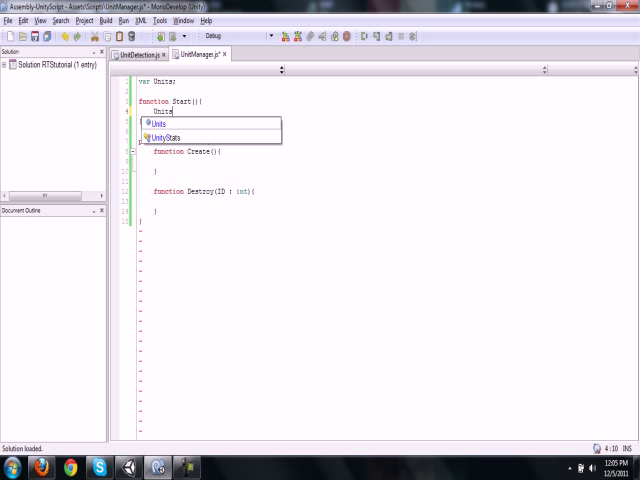
{"action": "type", "text": "= new"}
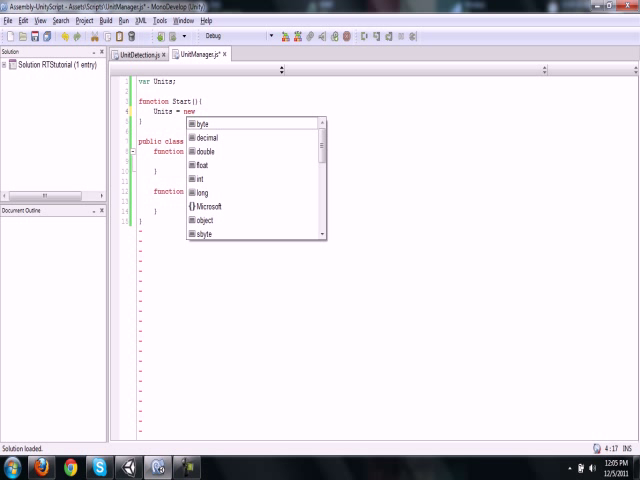
{"action": "type", "text": "Unit"}
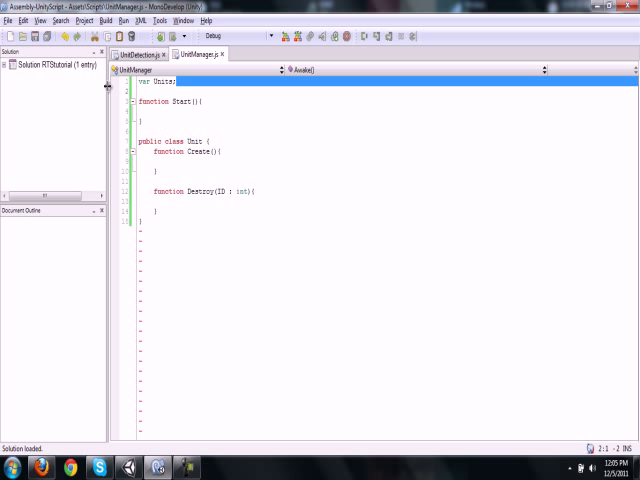
{"action": "key", "text": "Delete"}
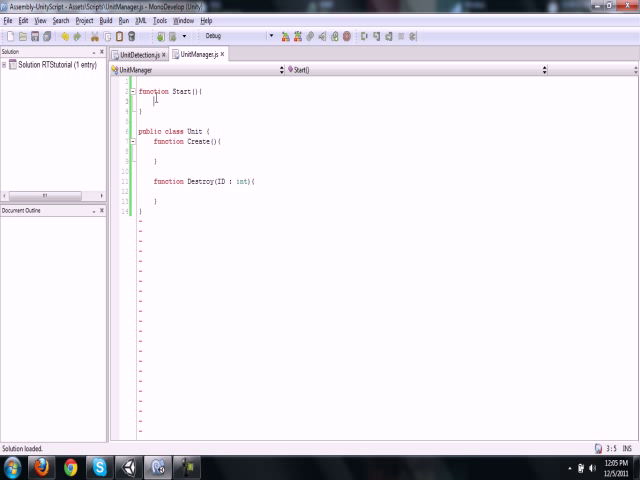
Have Start call Unit.Create() and declare Create and Destroy as static functions
{"action": "type", "text": "Unit."}
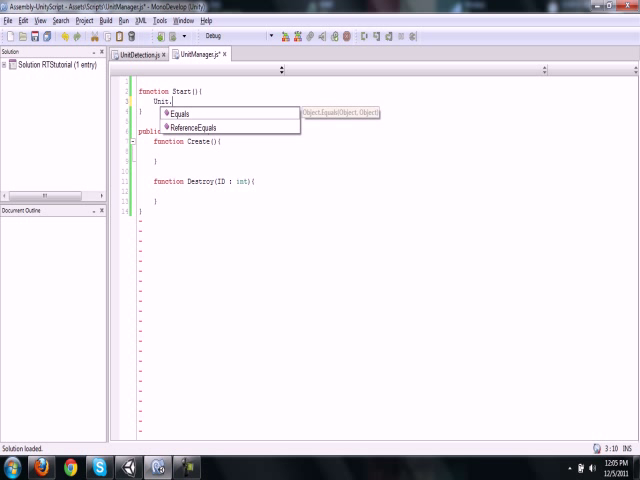
{"action": "type", "text": "Create("}
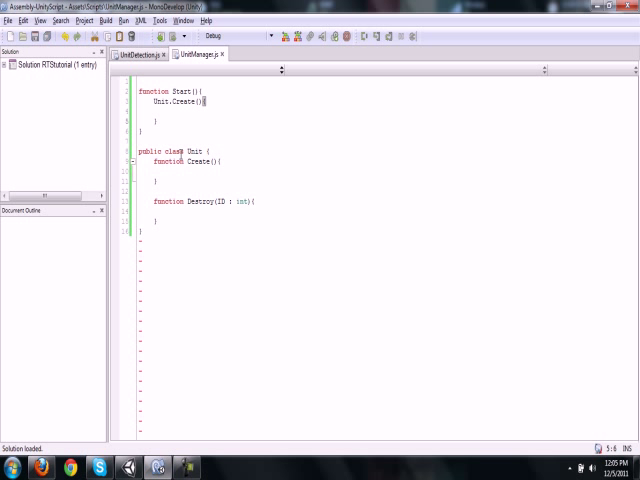
{"action": "type", "text": "static"}
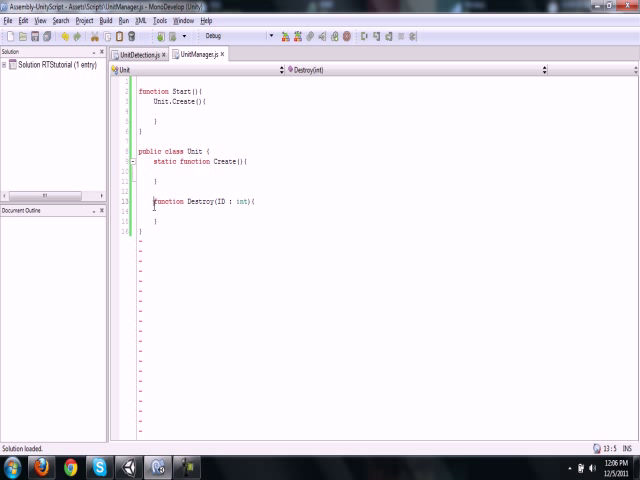
{"action": "type", "text": "static"}
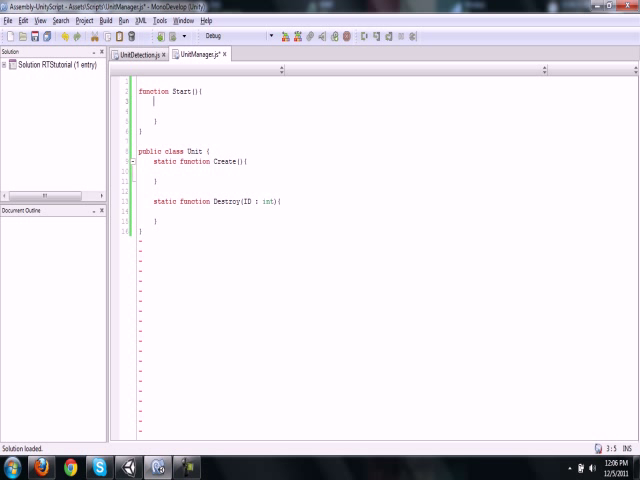
{"action": "left_click", "coordinate": [242, 160]}
{"action": "type", "text": "unit."}
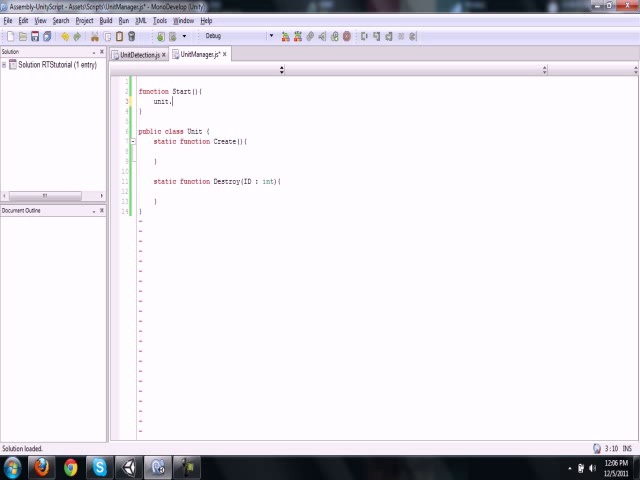
{"action": "type", "text": "Un"}
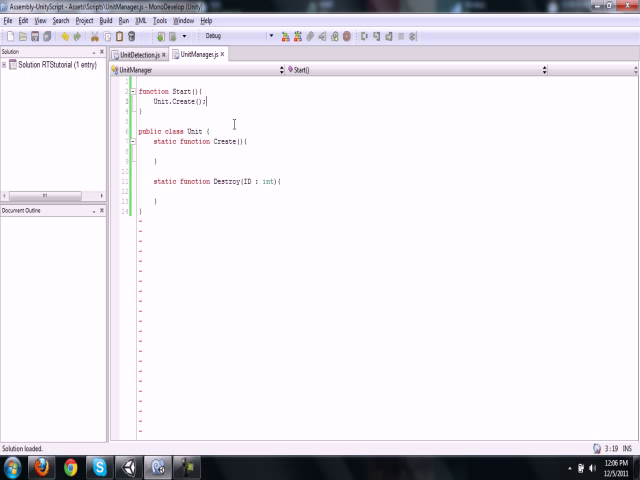
{"action": "mouse_move", "coordinate": [300, 180]}
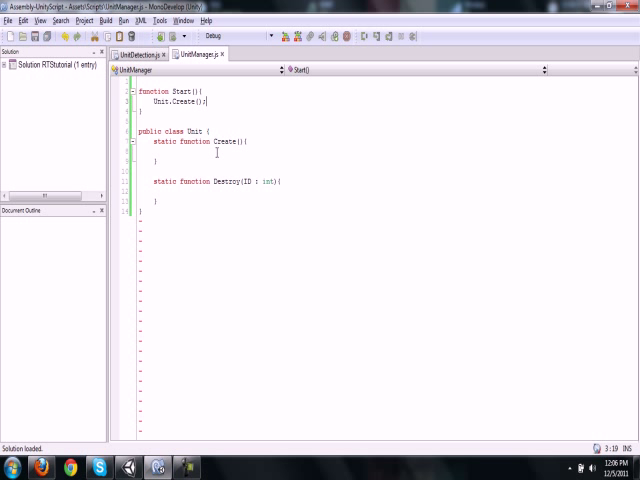
{"action": "left_click", "coordinate": [180, 152]}
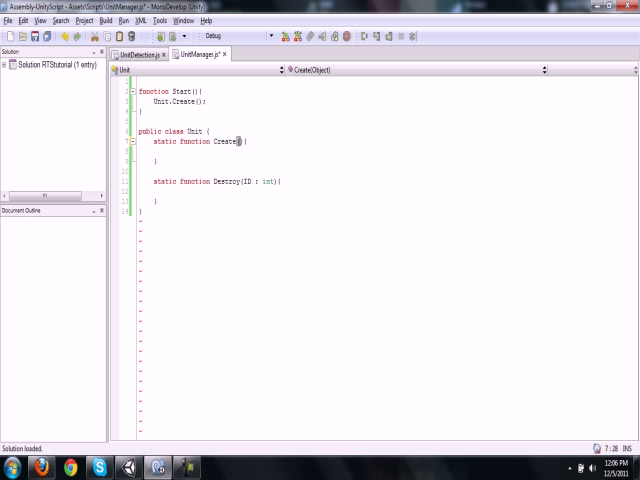
Give Create the parameters OBJ : GameObject, Pos : Vector3, Rot : Quaternion, ID : int
{"action": "type", "text": "Pos"}
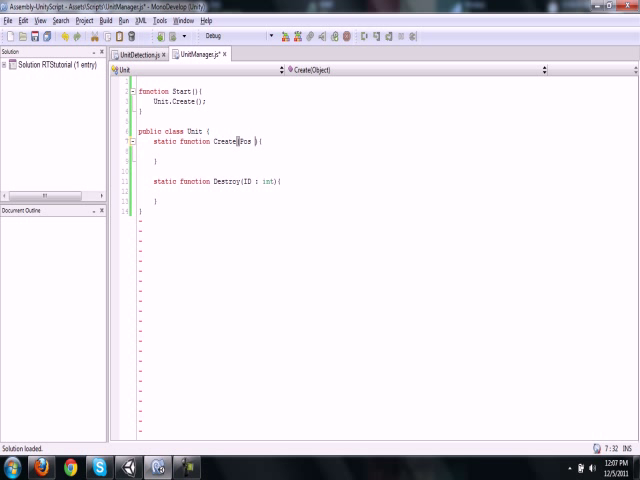
{"action": "type", "text": ": Vector"}
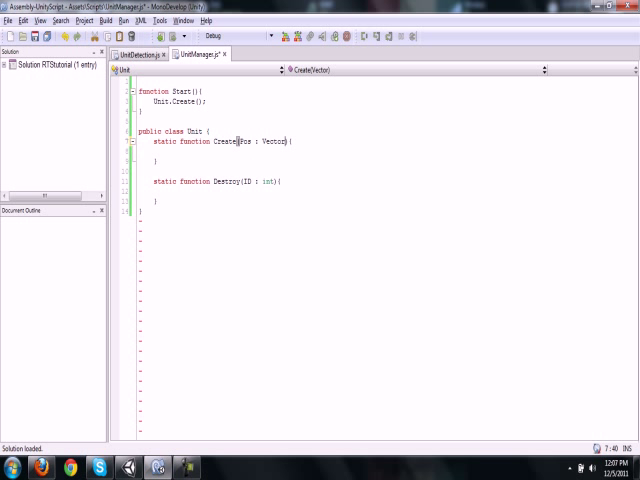
{"action": "type", "text": "3, R3"}
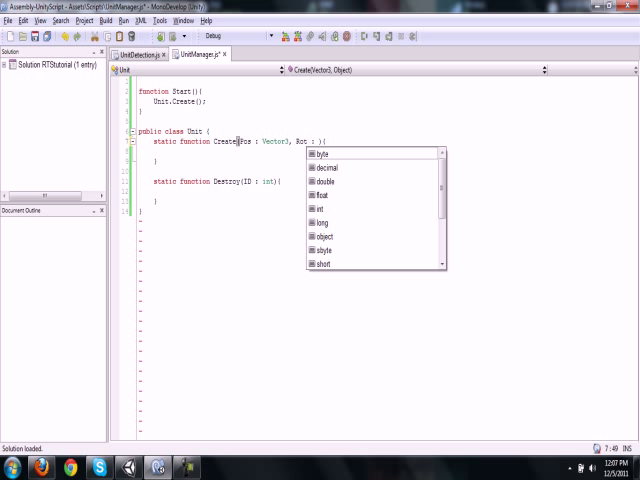
{"action": "type", "text": "Quaterion"}
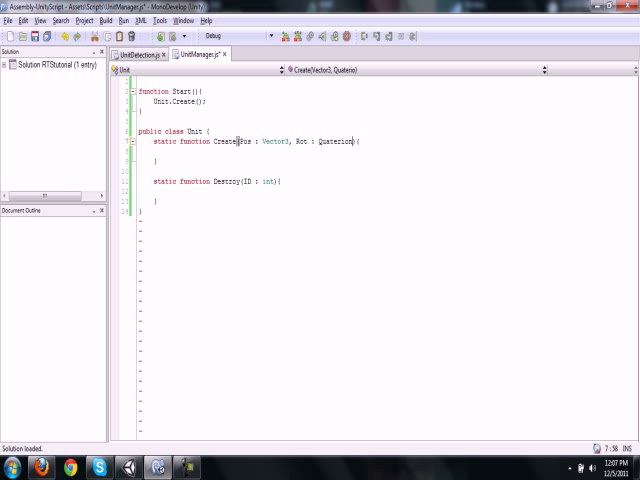
{"action": "key", "text": "BackSpace"}
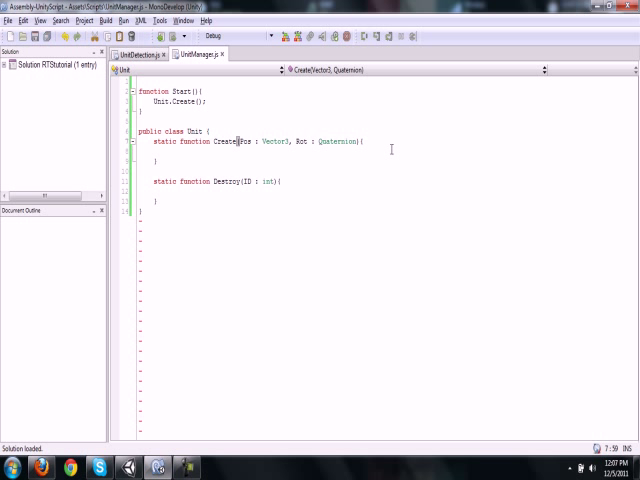
{"action": "type", "text": "1"}
{"action": "type", "text": ", ID : int"}
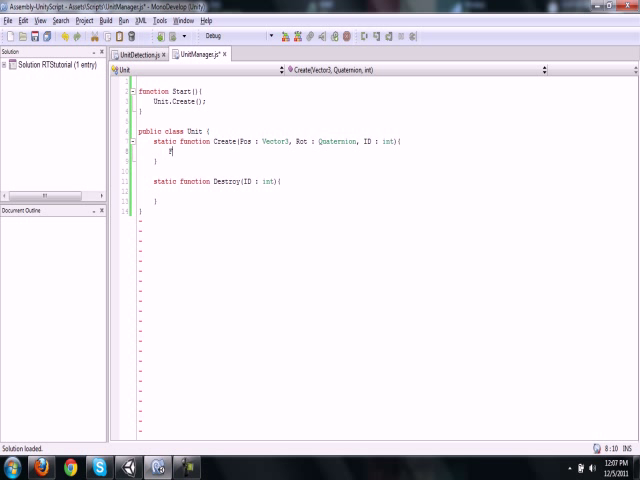
Make Create's body call GameObject.Instantiate(OBJ, Pos, Rot)
{"action": "type", "text": "GameObject"}
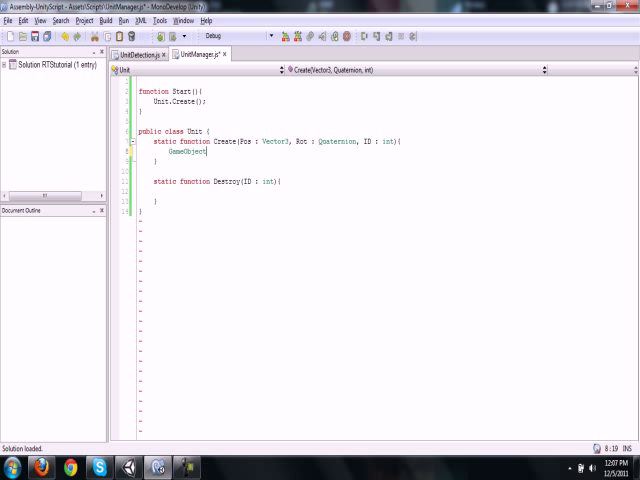
{"action": "type", "text": ".Instantiate("}
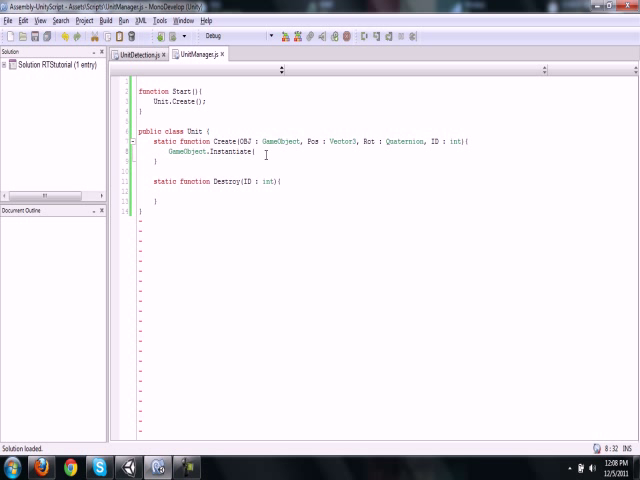
{"action": "type", "text": "OBJ"}
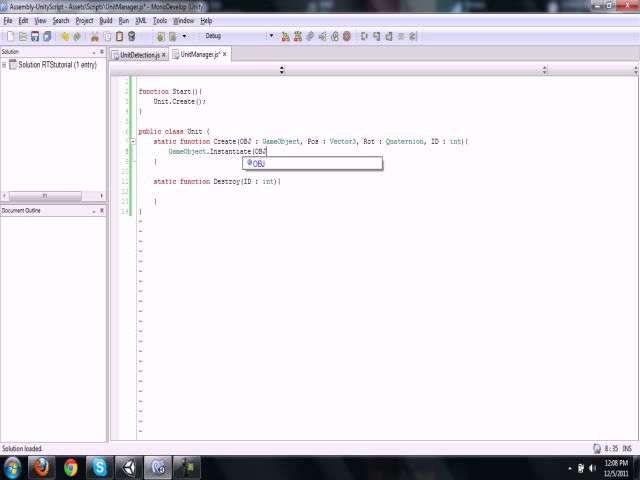
{"action": "type", "text": ", Pos, Rot);"}
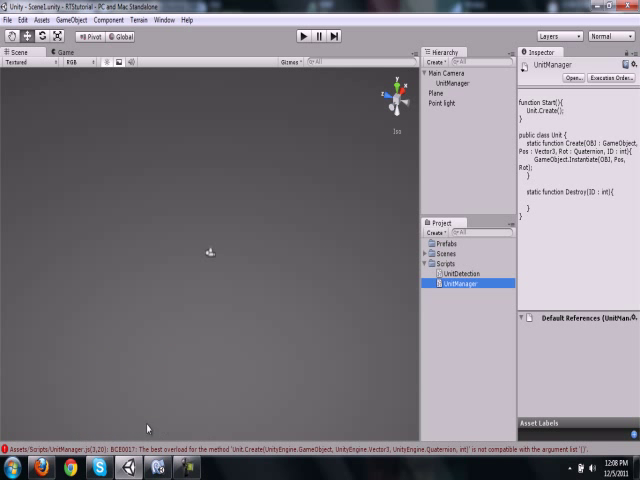
Return to the UnitManager script after seeing the missing-arguments console error
{"action": "left_click", "coordinate": [156, 466]}
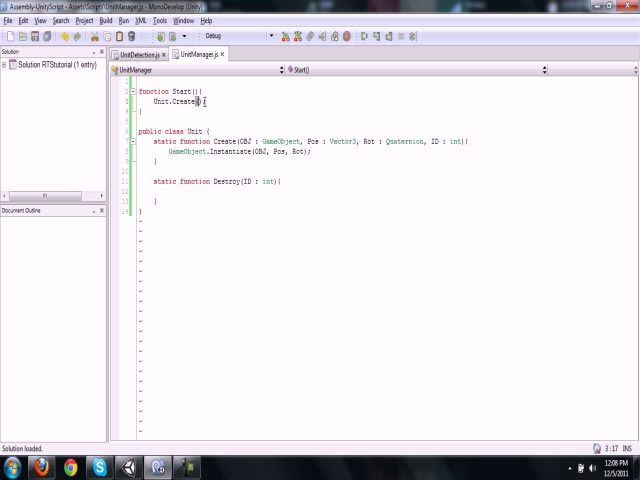
Declare a var GO : GameObject; at the top of the script
{"action": "type", "text": "Game"}
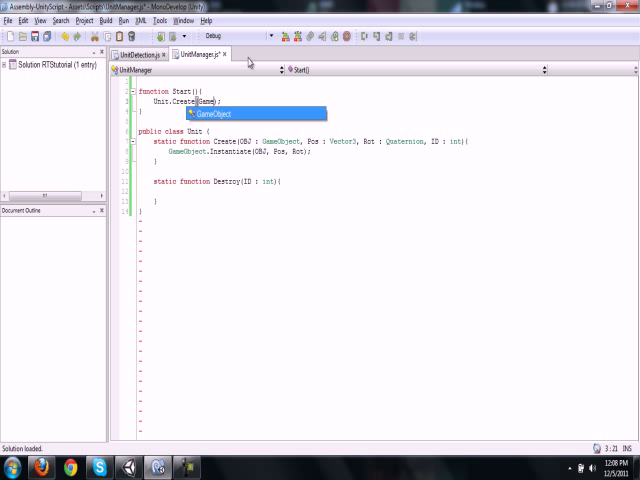
{"action": "type", "text": ".f"}
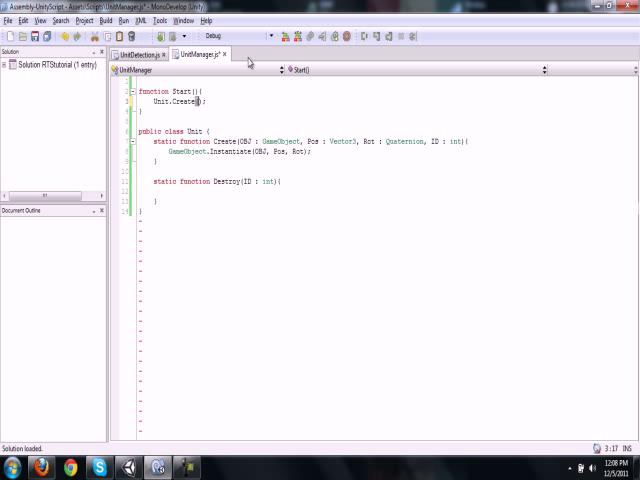
{"action": "type", "text": "var GO : G"}
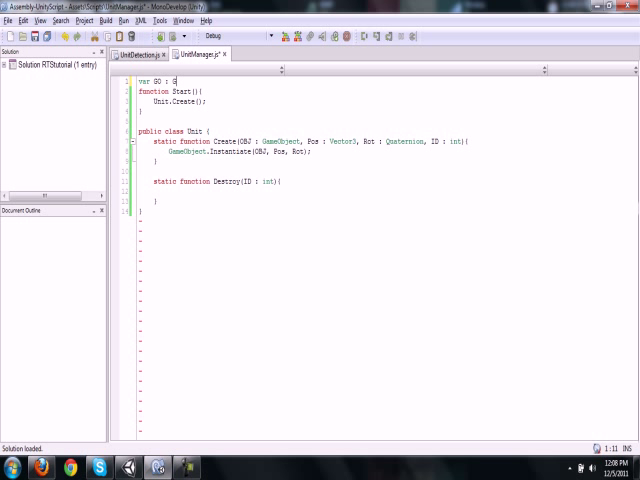
{"action": "type", "text": "ameObject;"}
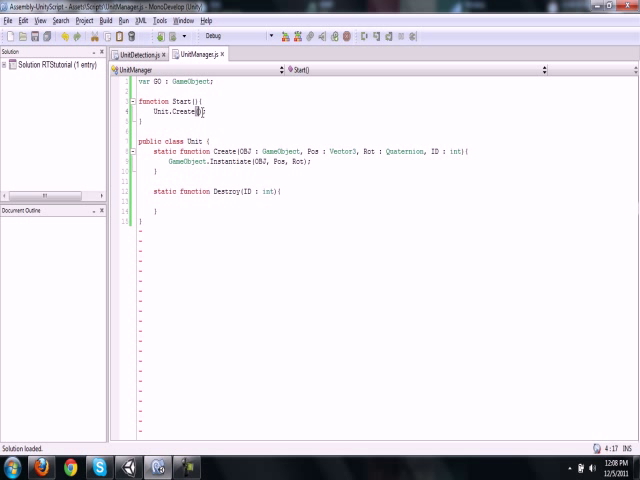
Change the Start call to Unit.Create(GO, Vector3.zero, Quaternion.identity, 0)
{"action": "type", "text": "GO, B"}
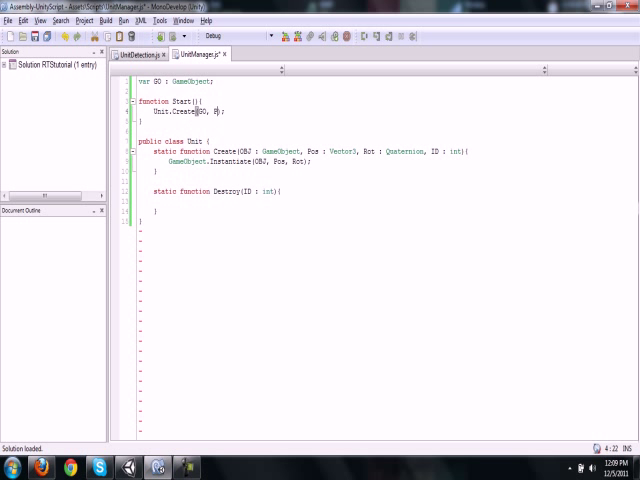
{"action": "type", "text": "Vector3.zero,"}
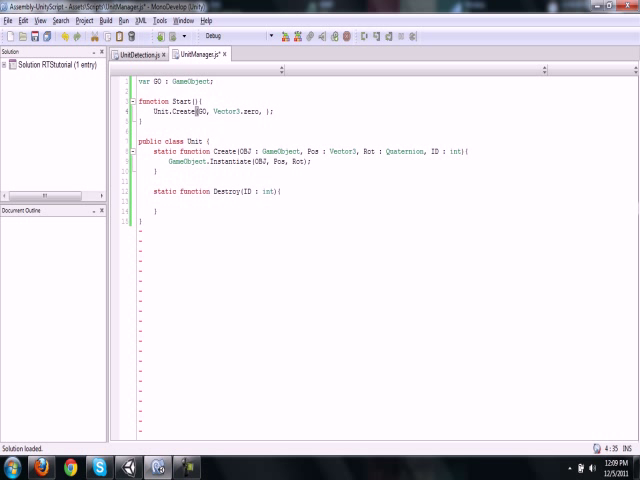
{"action": "type", "text": "Quaternion"}
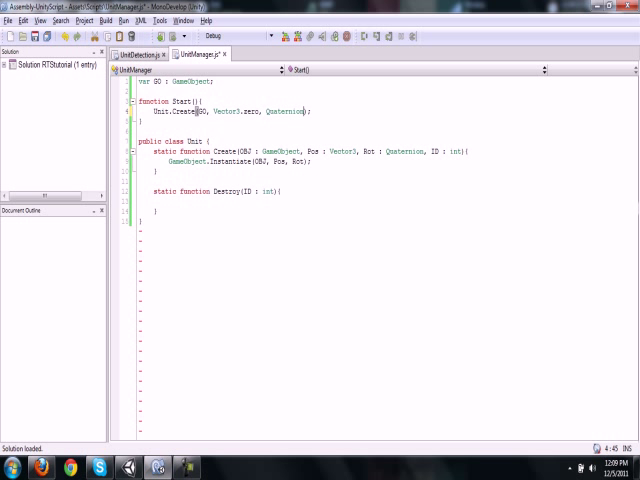
{"action": "type", "text": ".identity"}
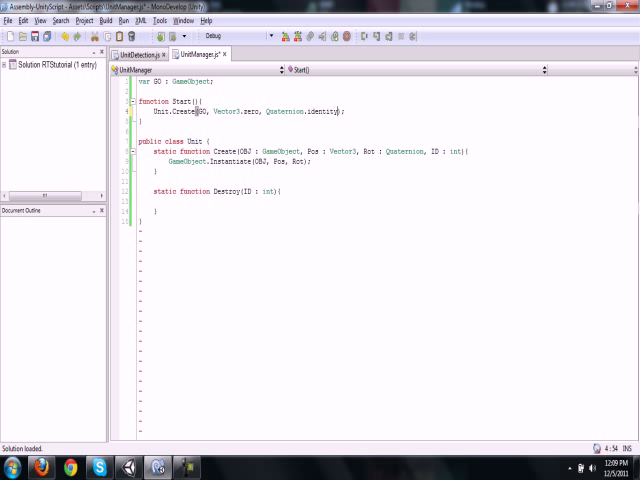
{"action": "type", "text": ", 0"}
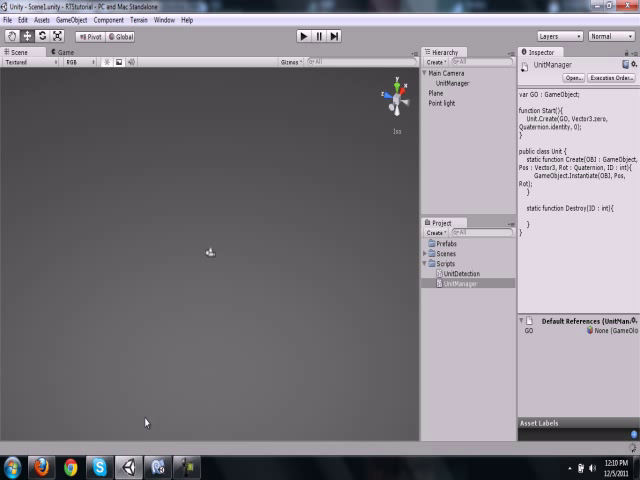
Create a cube object and assign it as the UnitManager's GO variable
{"action": "left_click", "coordinate": [436, 82]}
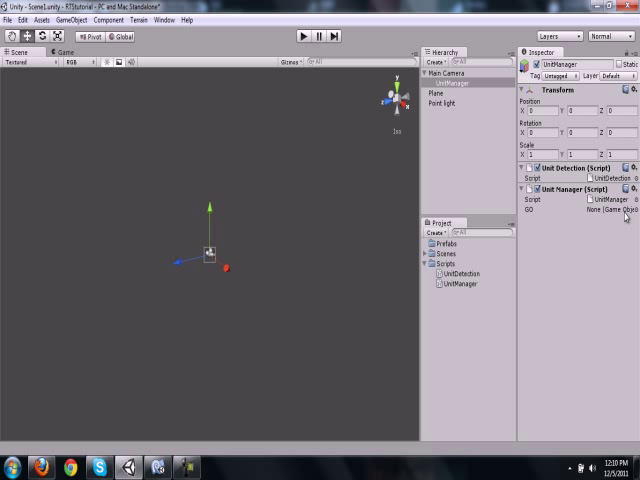
{"action": "left_click", "coordinate": [628, 208]}
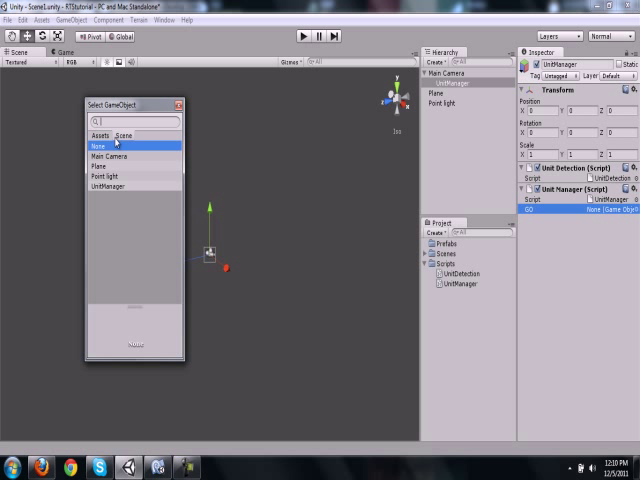
{"action": "left_click", "coordinate": [100, 144]}
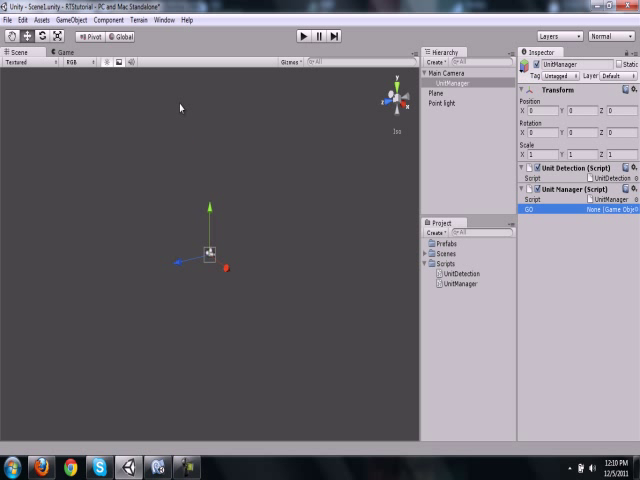
{"action": "mouse_move", "coordinate": [74, 28]}
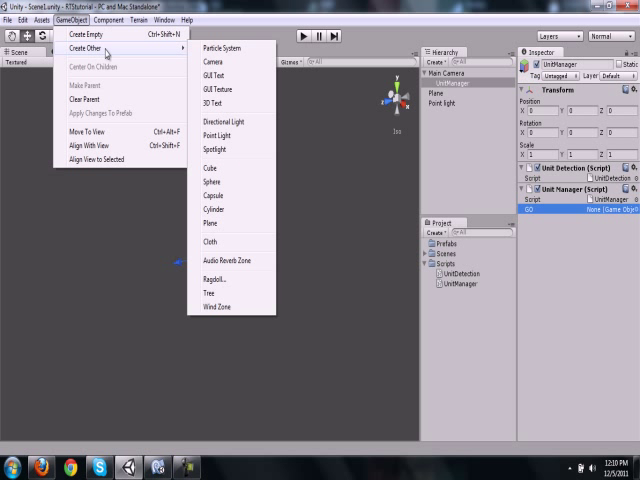
{"action": "left_click", "coordinate": [208, 168]}
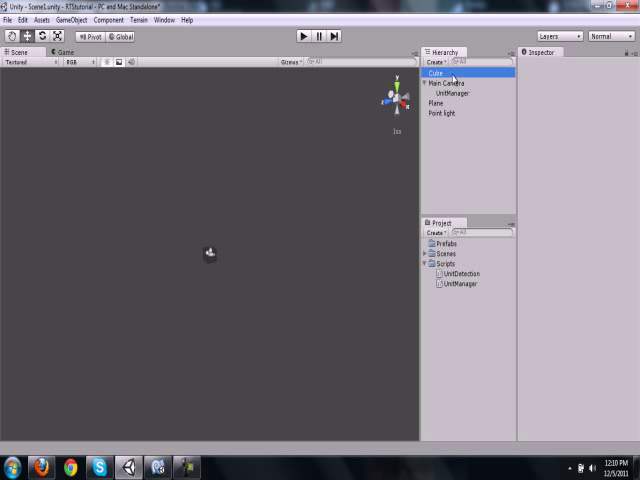
{"action": "left_click", "coordinate": [438, 72]}
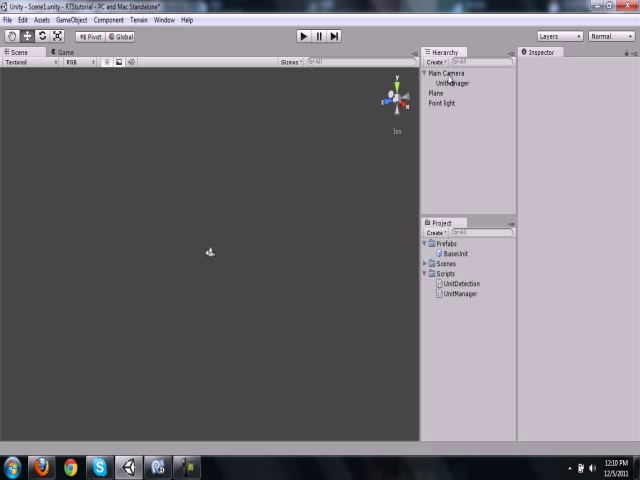
{"action": "left_click", "coordinate": [454, 80]}
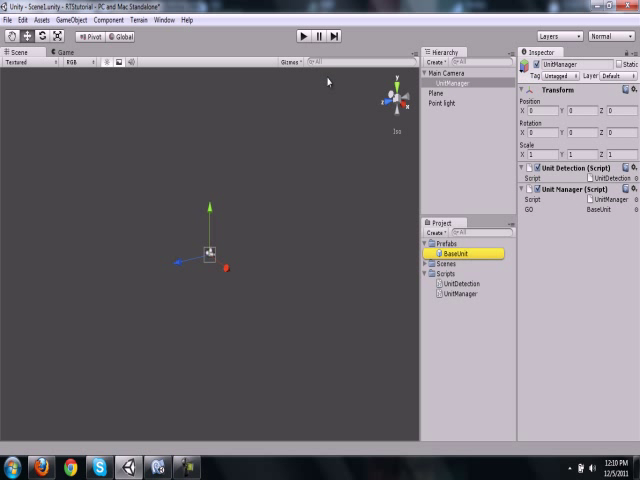
{"action": "mouse_move", "coordinate": [248, 308]}
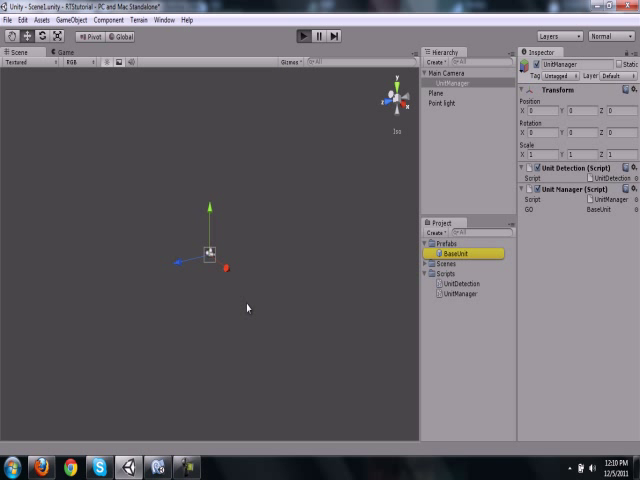
Run the scene so the base cube spawns, then stop it
{"action": "left_click", "coordinate": [300, 36]}
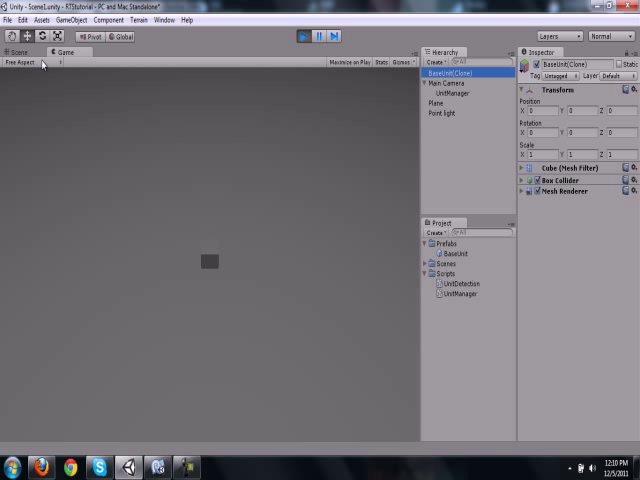
{"action": "left_click", "coordinate": [22, 52]}
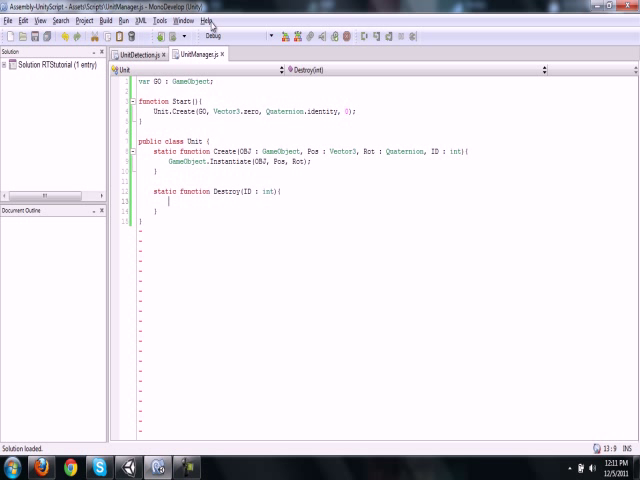
{"action": "mouse_move", "coordinate": [136, 92]}
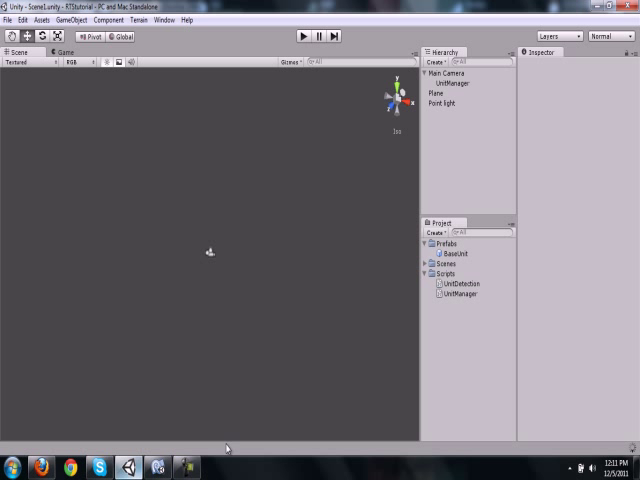
{"action": "left_click", "coordinate": [452, 84]}
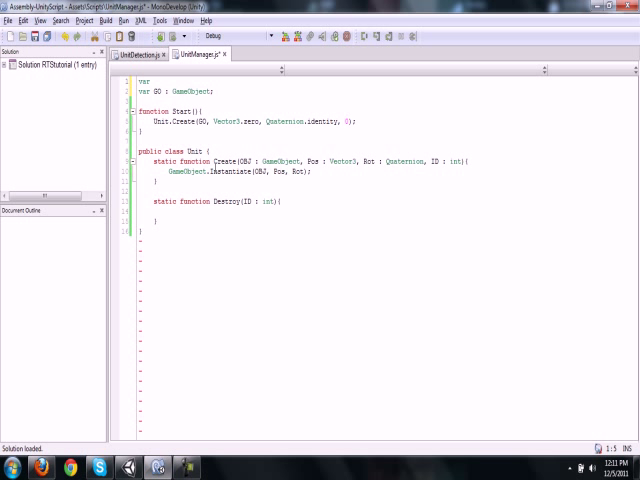
{"action": "type", "text": "Units : GameOb"}
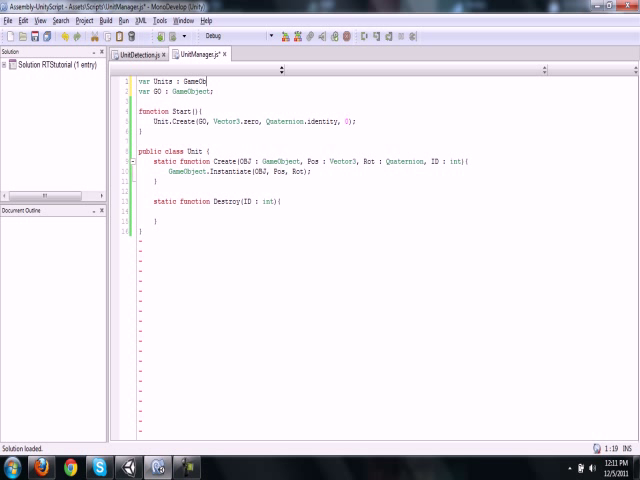
{"action": "type", "text": "jects"}
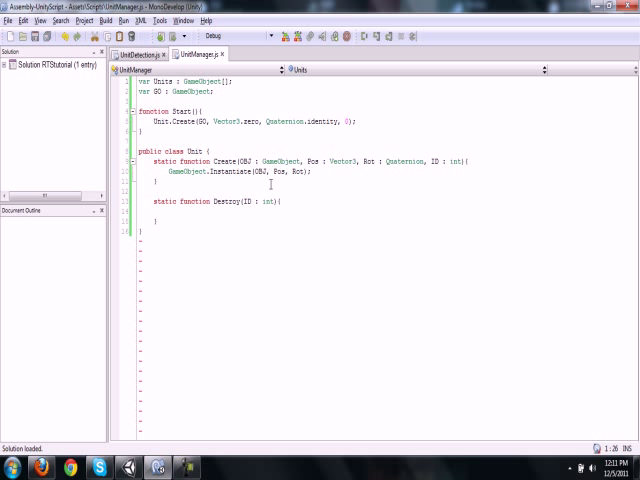
{"action": "double_click", "coordinate": [204, 80]}
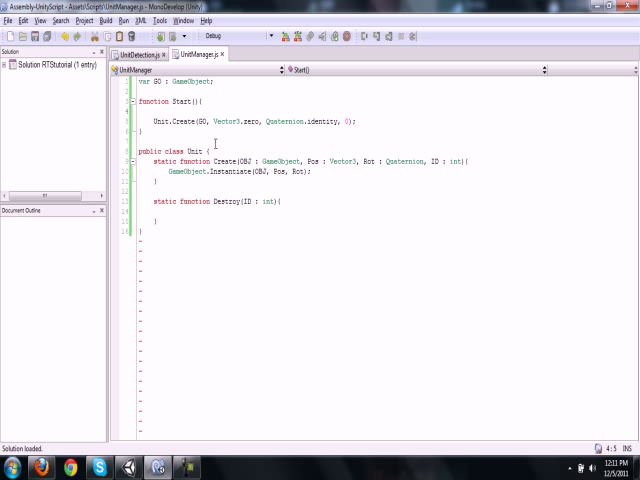
Add var Units; and a static Init function assigning Units = new GameObject[100]
{"action": "type", "text": "var Units;"}
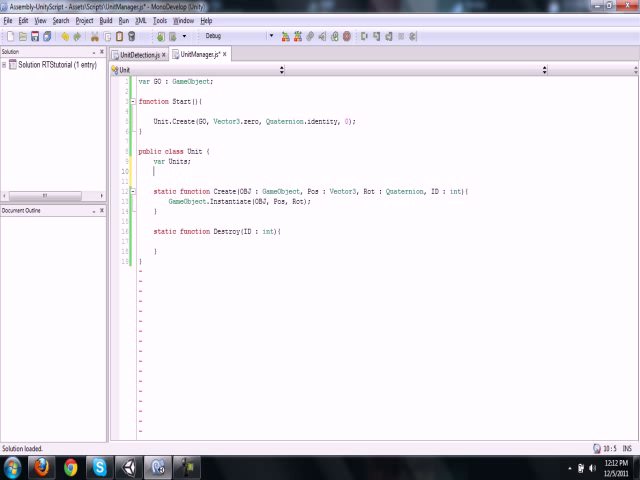
{"action": "type", "text": "fun"}
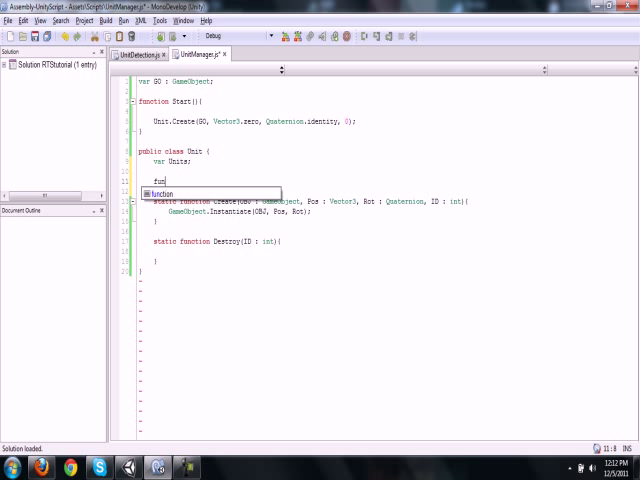
{"action": "type", "text": "stati"}
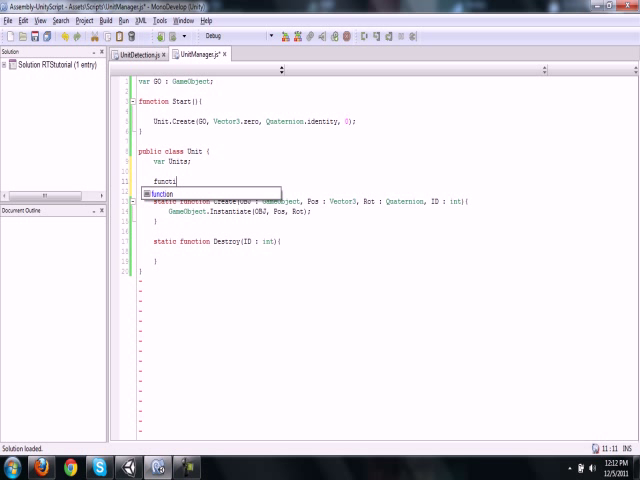
{"action": "type", "text": "Init(){"}
{"action": "type", "text": "Units = new GameObject[100];"}
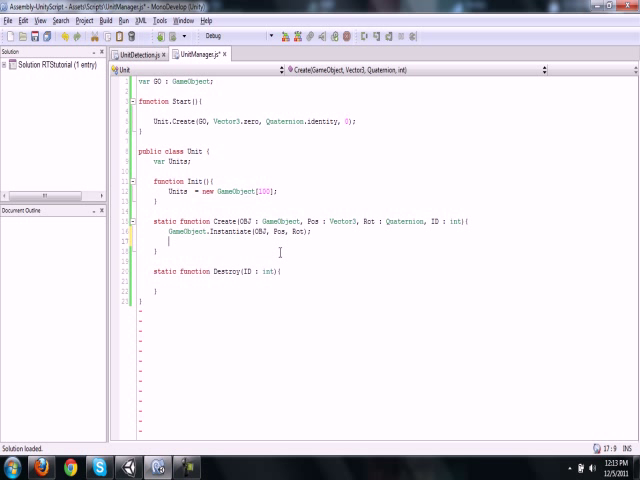
Store the instantiated object as var NewUnit and assign Units[ID] = NewUnit in Create
{"action": "left_click", "coordinate": [172, 232]}
{"action": "type", "text": "var "}
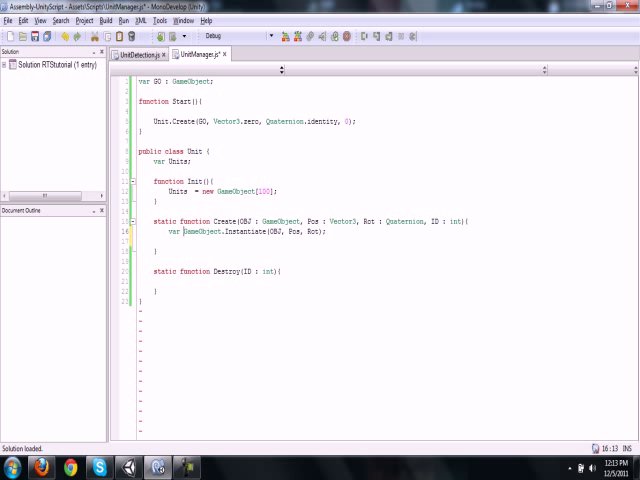
{"action": "type", "text": "NewUnit ="}
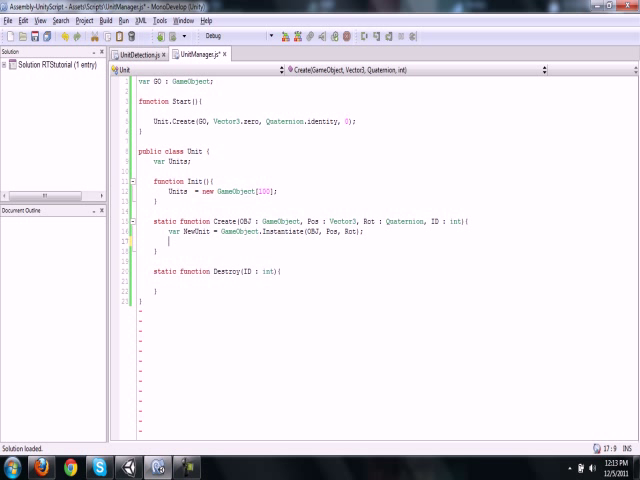
{"action": "type", "text": "Unit"}
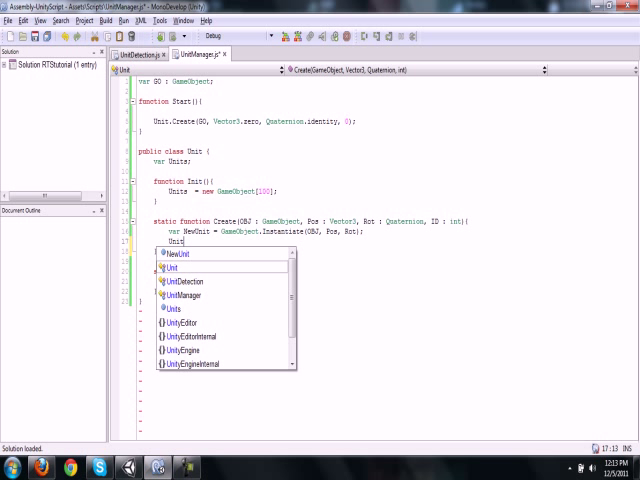
{"action": "type", "text": "[ID] ="}
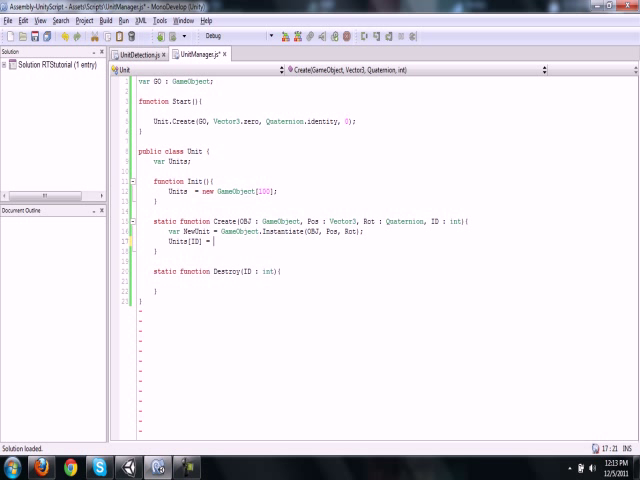
{"action": "type", "text": "New"}
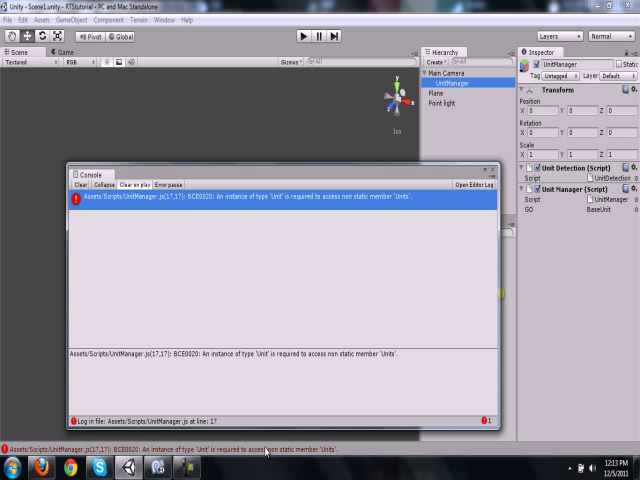
{"action": "mouse_move", "coordinate": [188, 204]}
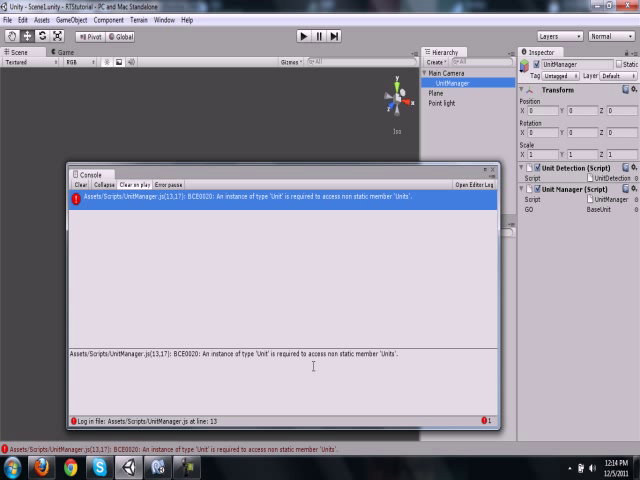
{"action": "mouse_move", "coordinate": [468, 214]}
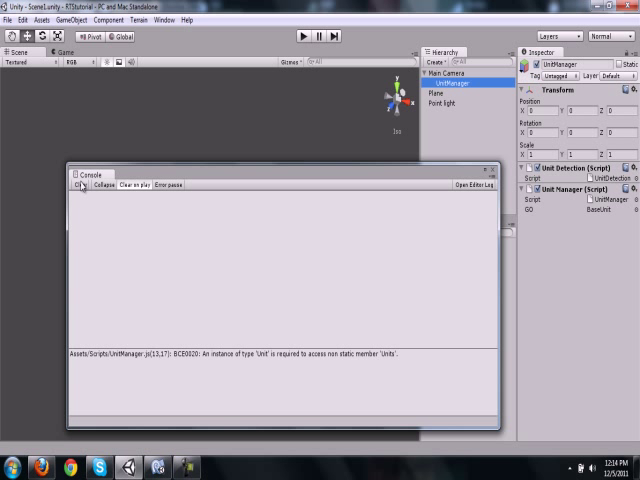
Close the Console after reading the non-static 'Units' error
{"action": "left_click", "coordinate": [80, 184]}
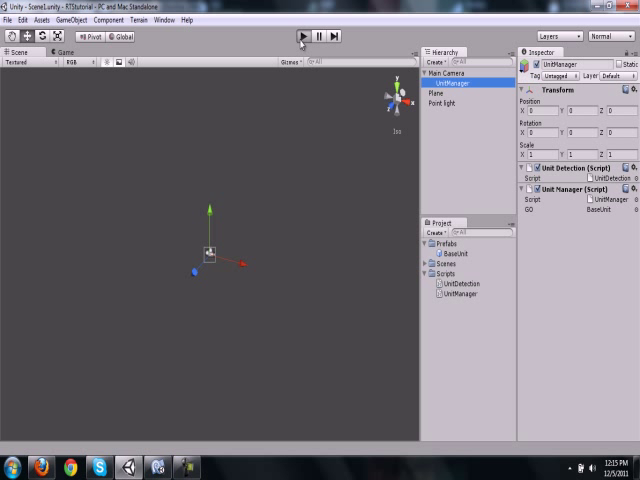
Play the scene to confirm the cube spawns with static Units, stop it, and return to MonoDevelop
{"action": "left_click", "coordinate": [300, 36]}
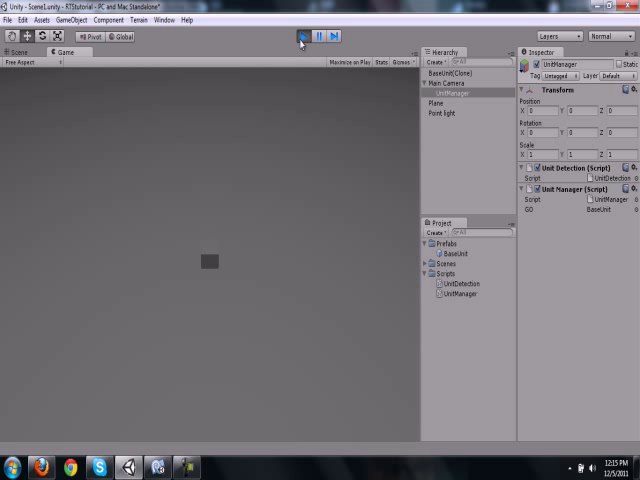
{"action": "left_click", "coordinate": [304, 36]}
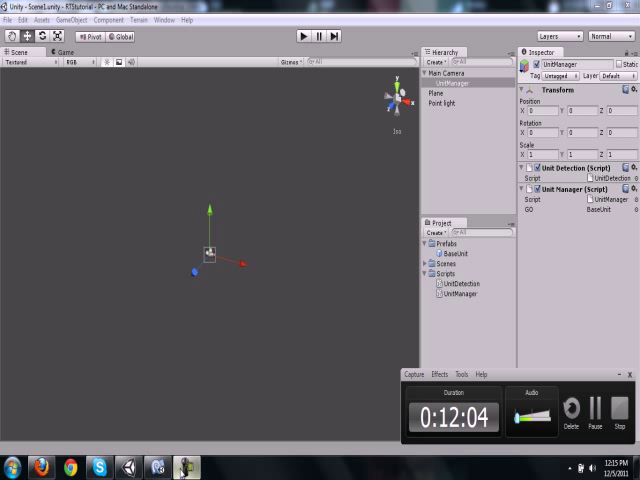
{"action": "left_click", "coordinate": [160, 468]}
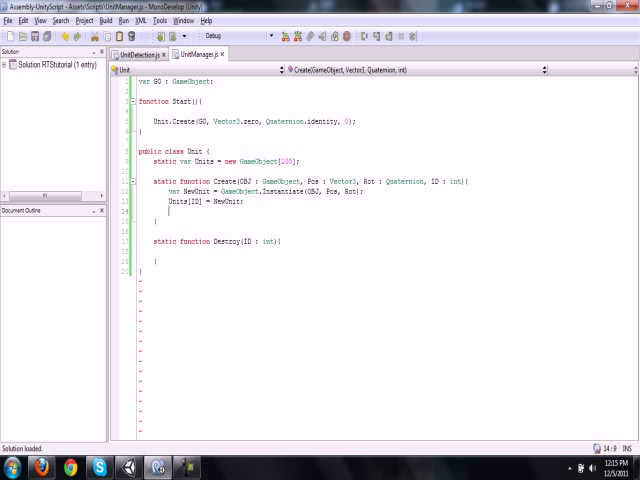
Add a Debug.Log(Units.length + ...) line in Create after storing the new unit
{"action": "type", "text": "Debug.Log"}
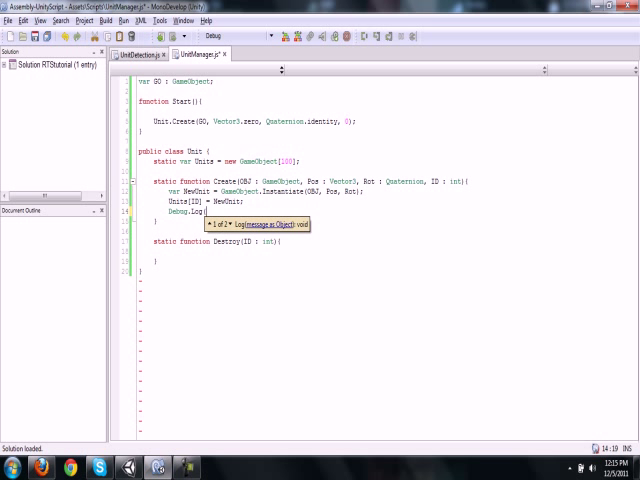
{"action": "type", "text": "(Units.Length"}
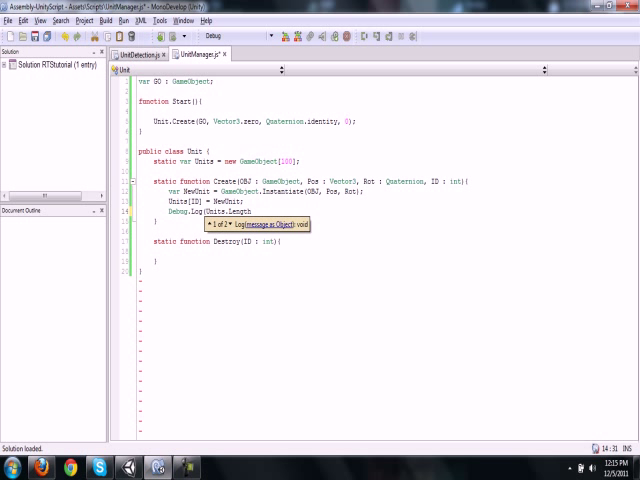
{"action": "type", "text": "+"}
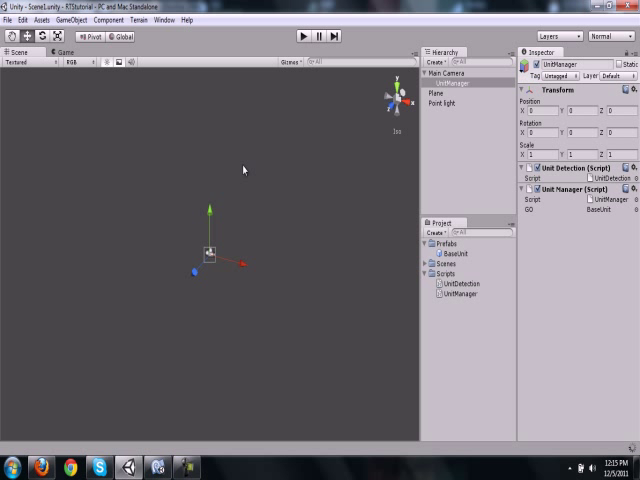
{"action": "mouse_move", "coordinate": [184, 204]}
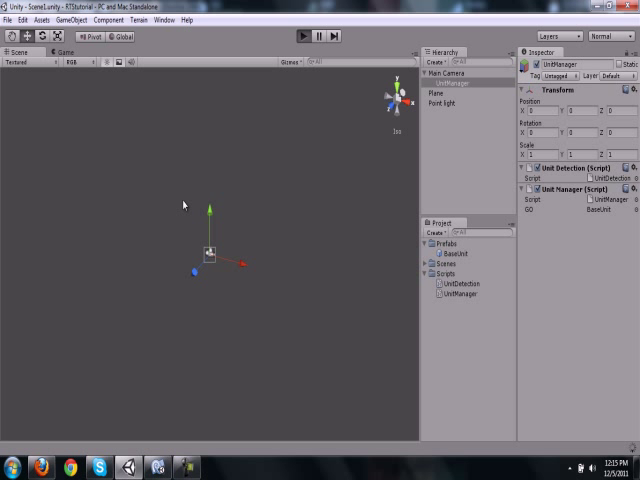
Play the scene so the base cube spawns and the Units array length is logged
{"action": "left_click", "coordinate": [302, 36]}
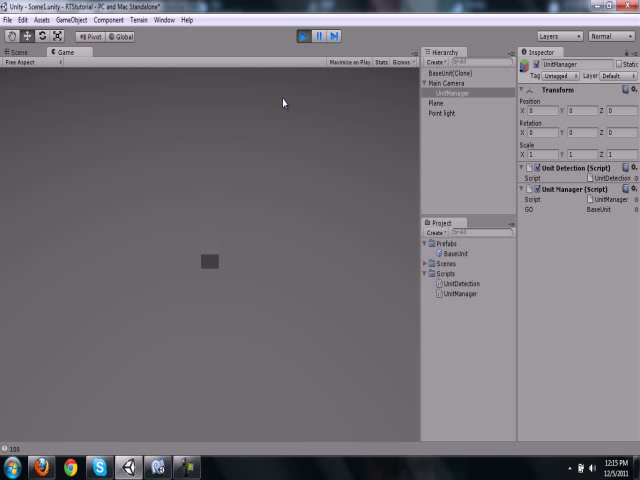